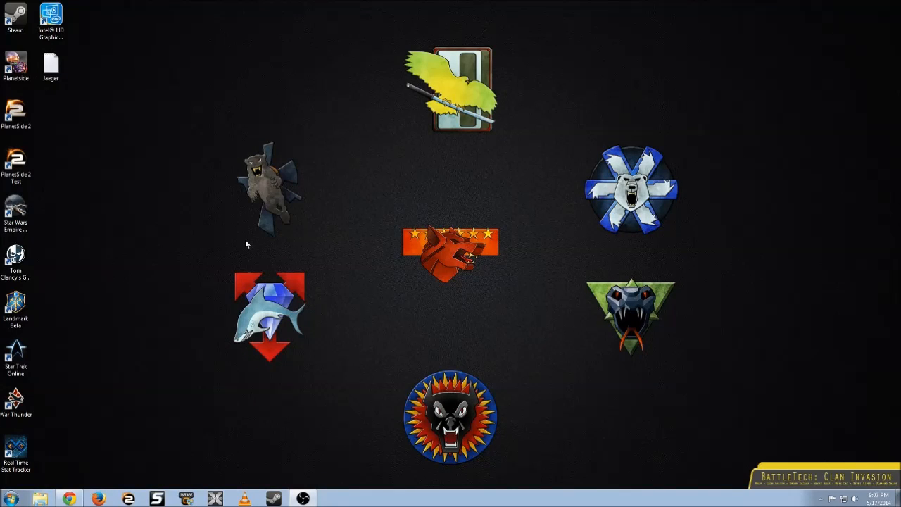
mouse_move(267, 233)
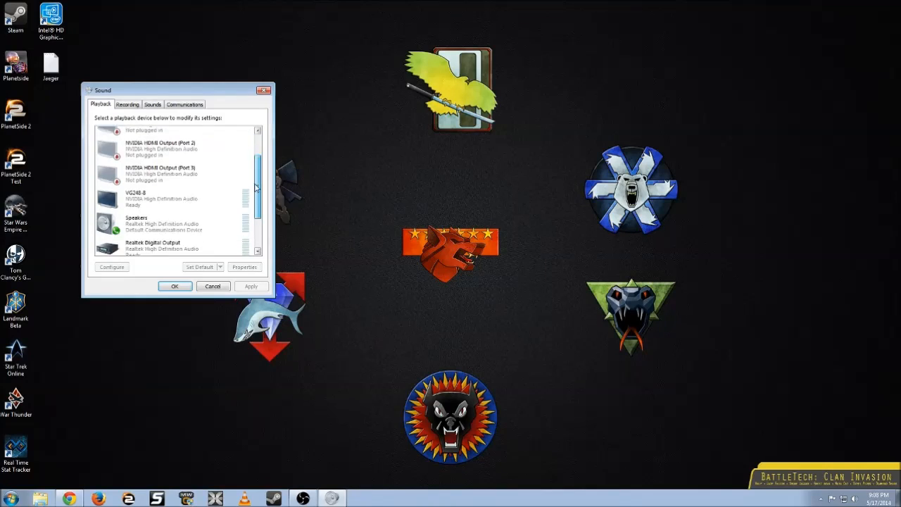
Step: Show disabled devices in the Playback device list
right_click(163, 215)
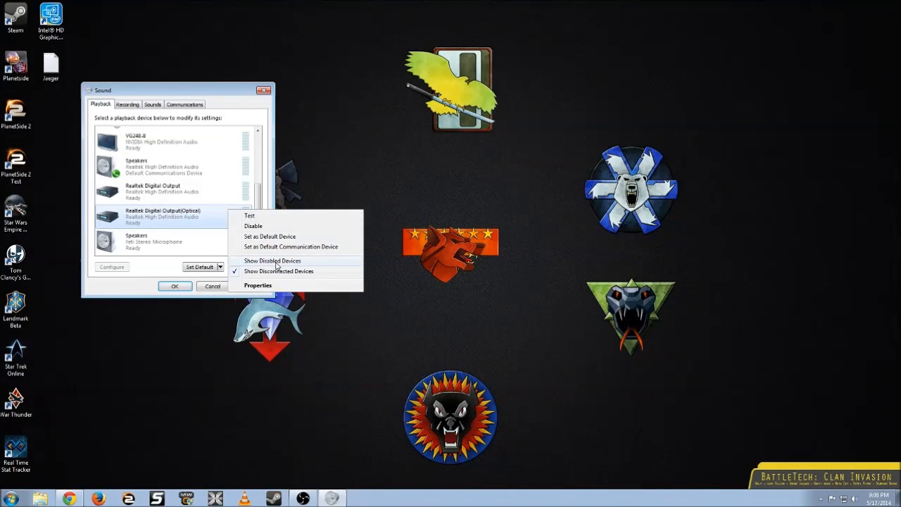
click(273, 261)
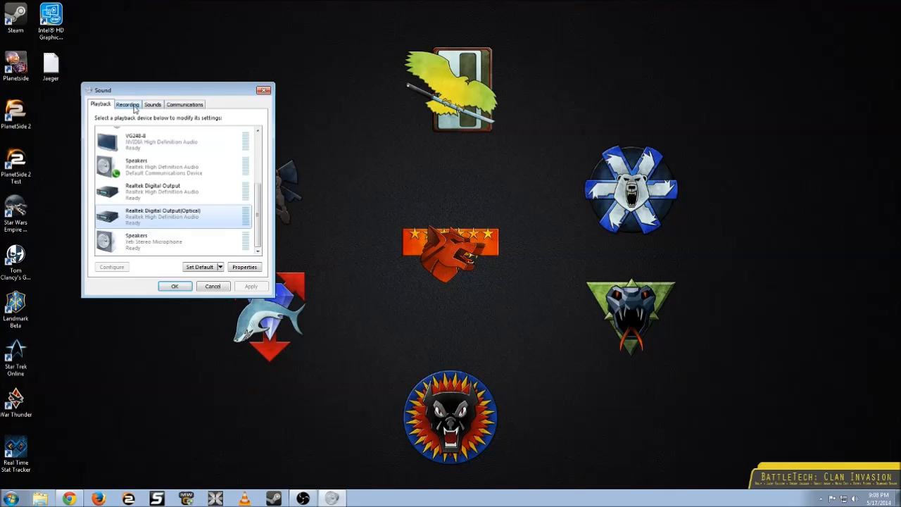
Step: Set Stereo Mix as the default recording device and open its properties
click(128, 104)
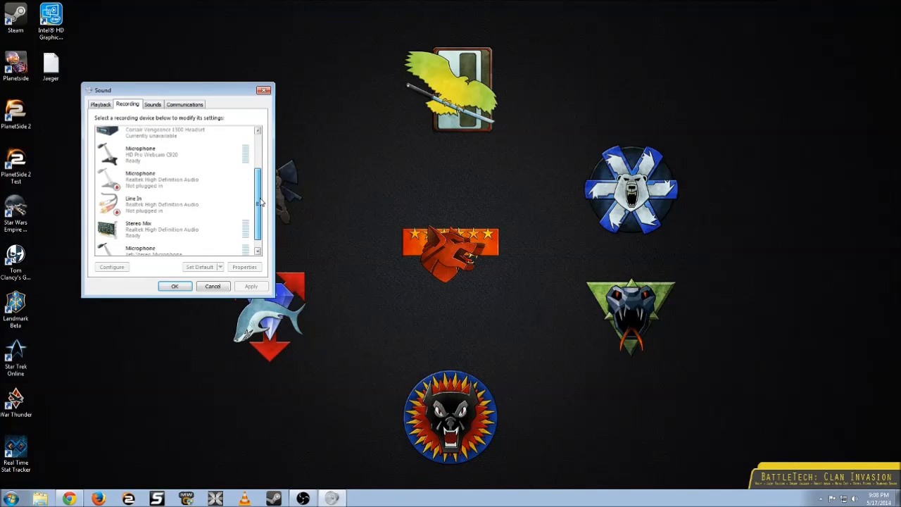
scroll(down, 3)
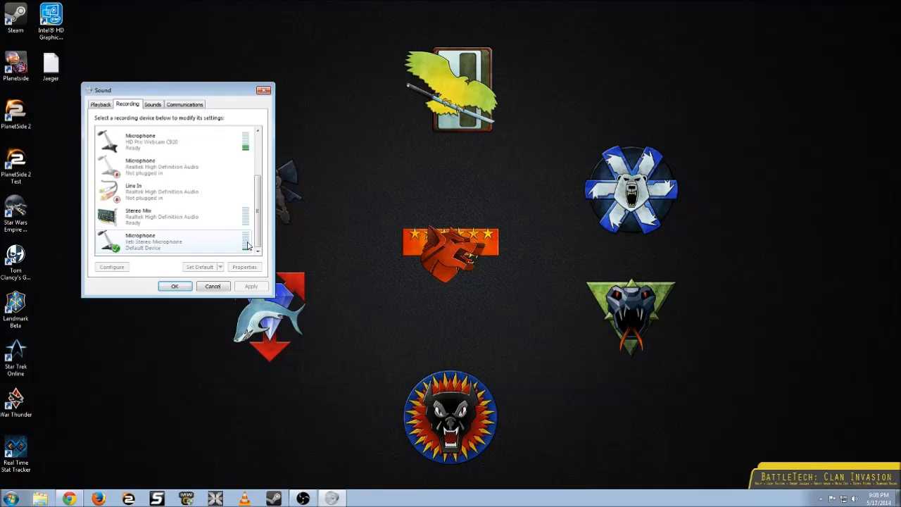
right_click(162, 217)
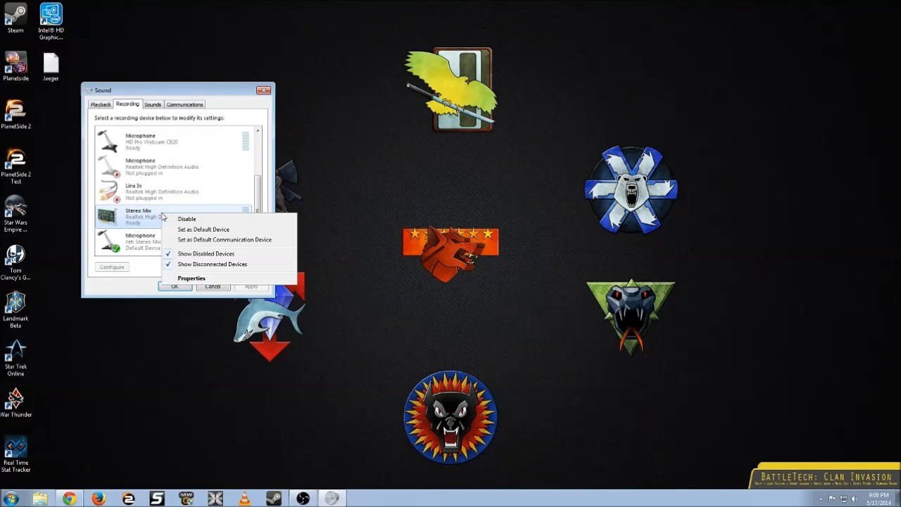
click(203, 229)
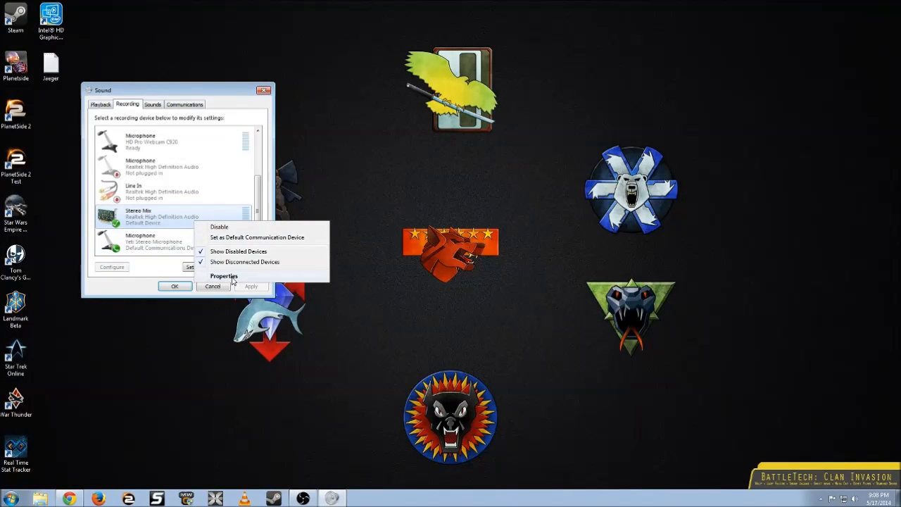
click(223, 275)
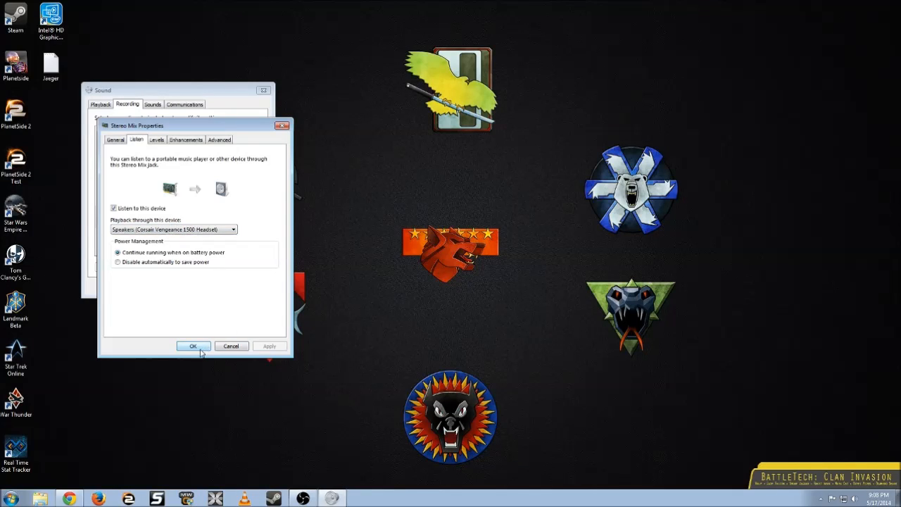
Step: Confirm the Stereo Mix listen settings and make the Corsair headset the default playback device
click(193, 346)
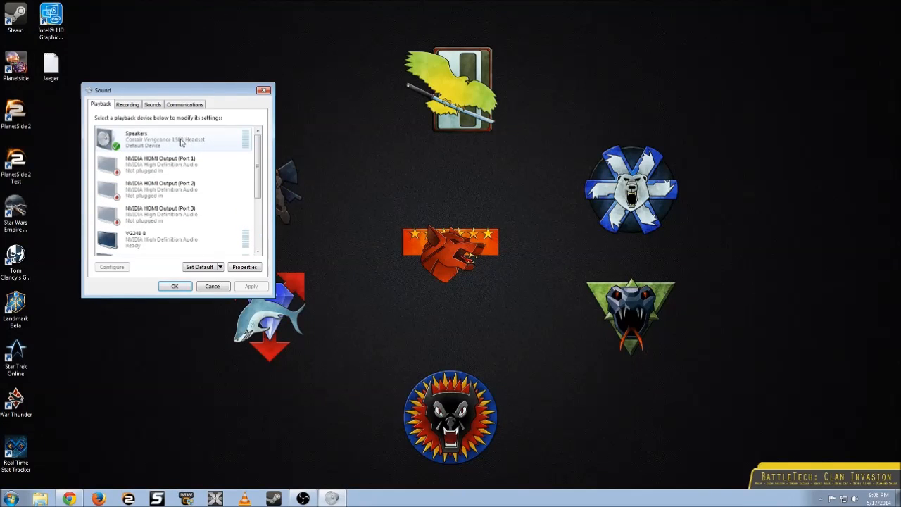
scroll(down, 3)
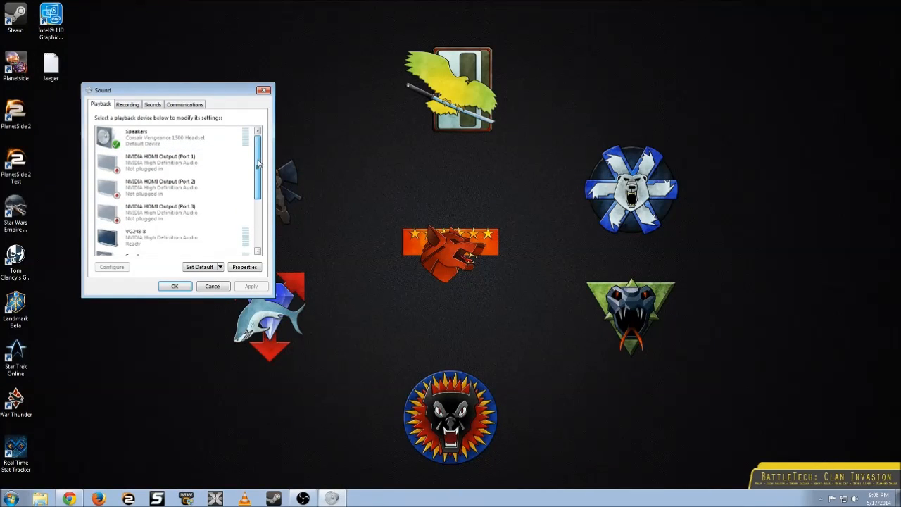
scroll(down, 3)
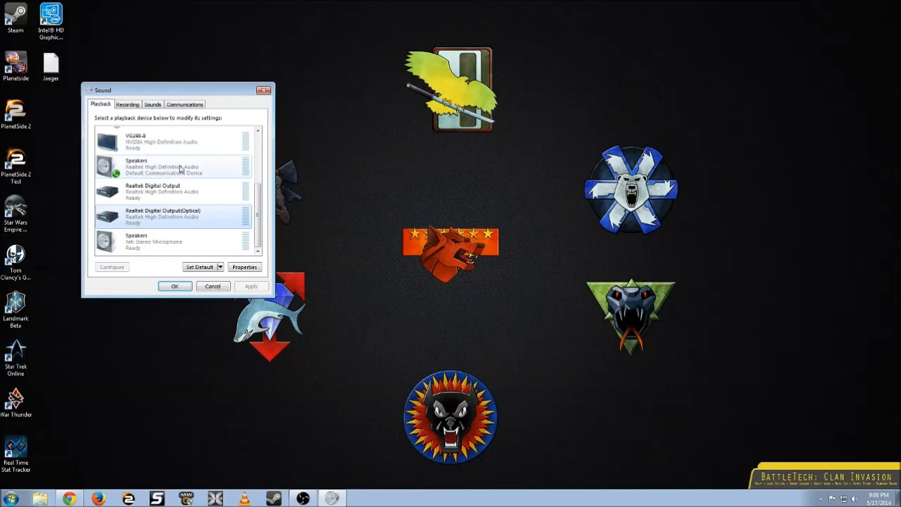
click(173, 166)
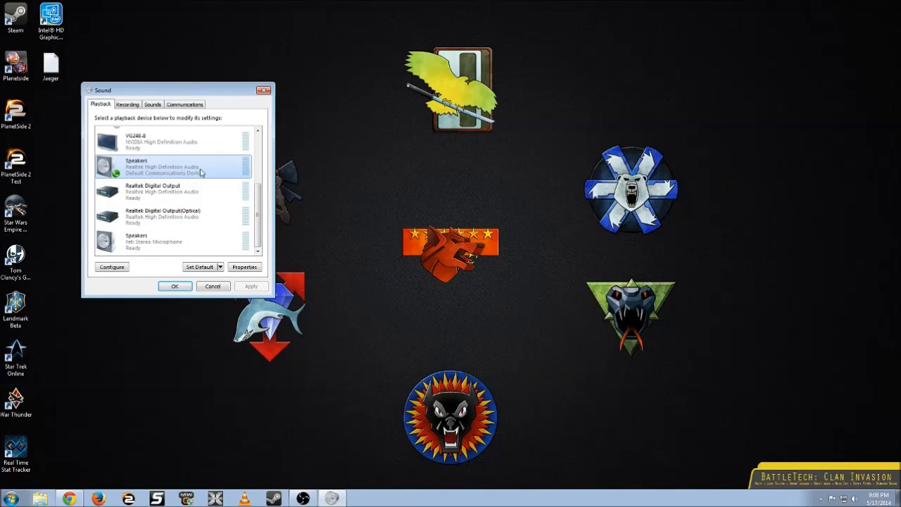
right_click(169, 169)
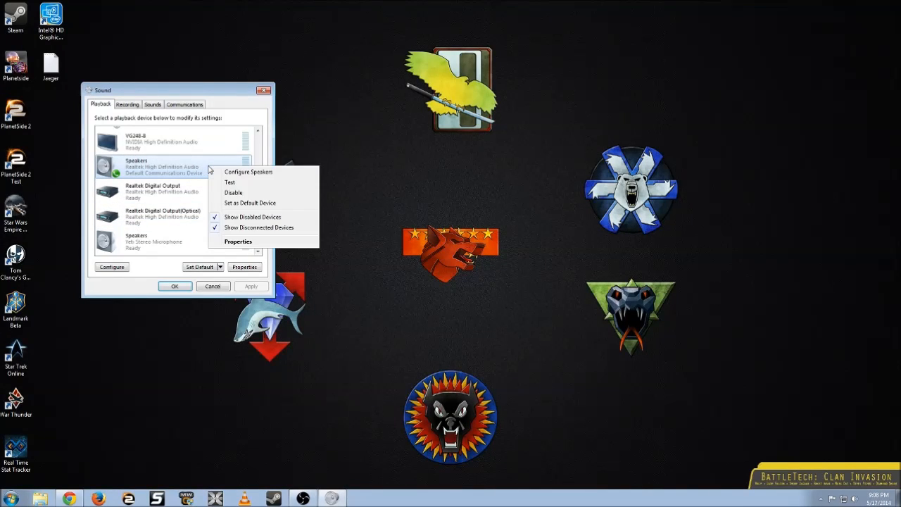
mouse_move(260, 201)
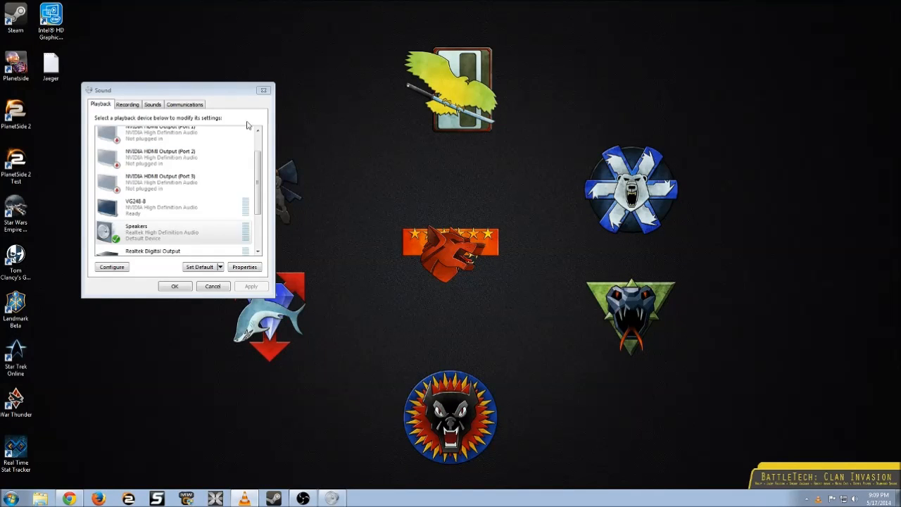
scroll(down, 3)
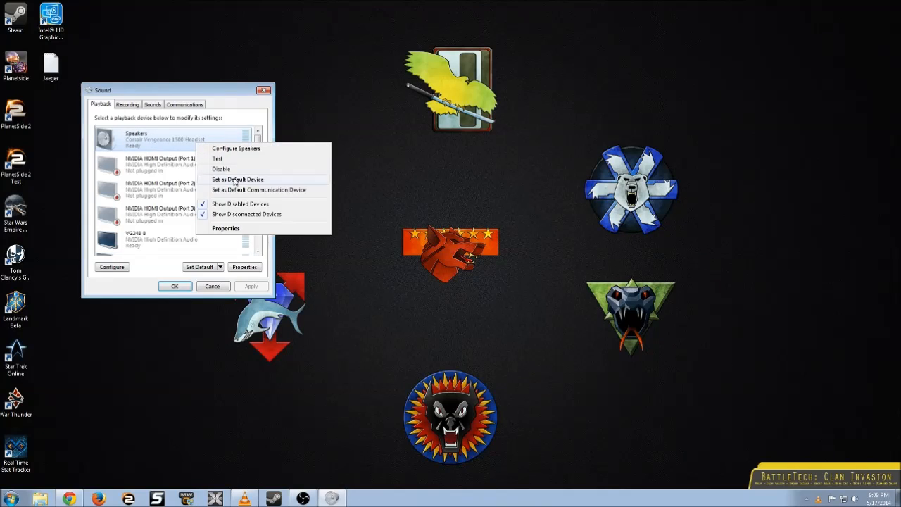
click(238, 180)
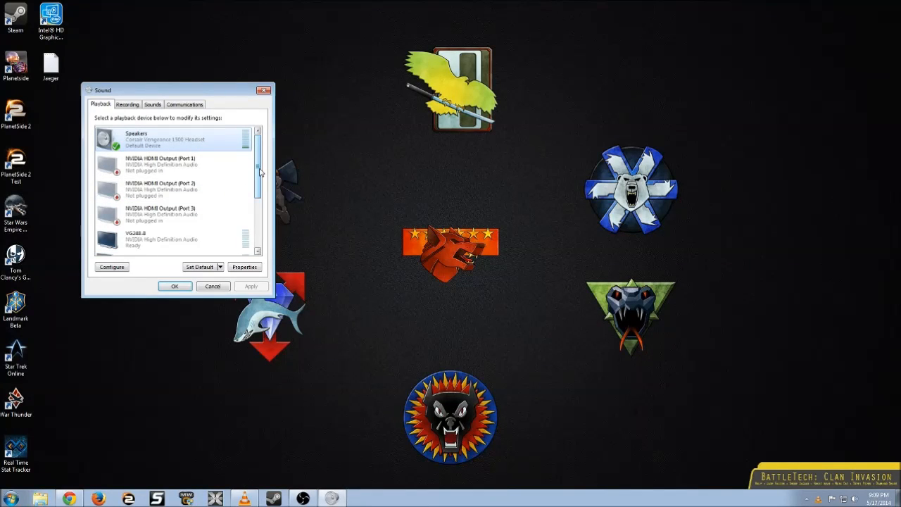
scroll(down, 3)
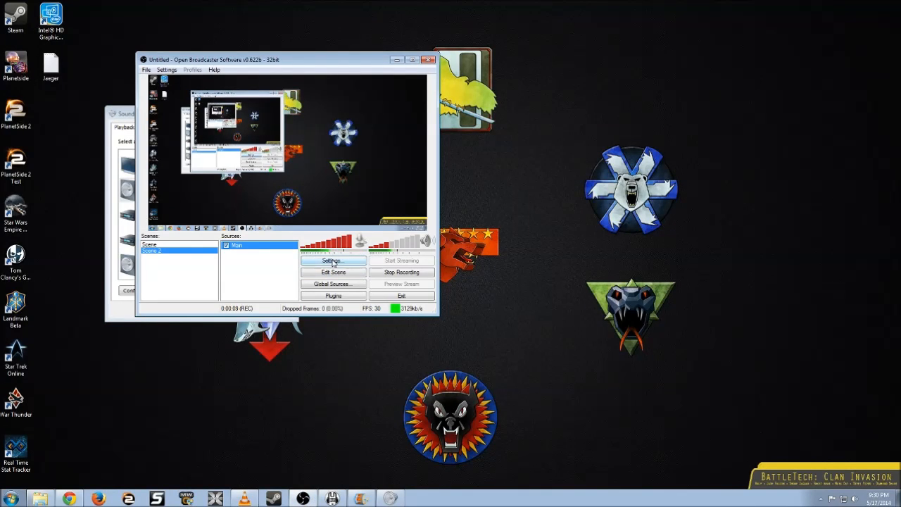
Step: Set OBS Desktop Audio Device to Speakers (Realtek High Definition Audio)
click(333, 261)
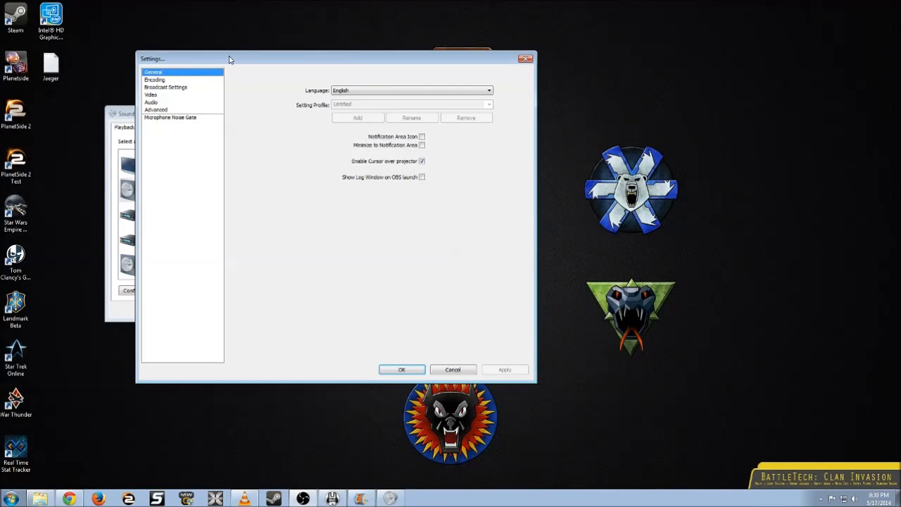
click(166, 87)
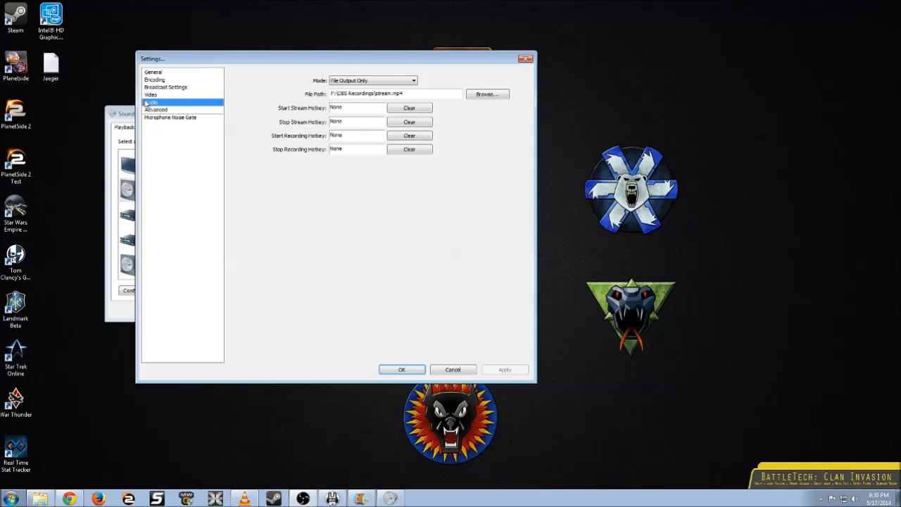
click(151, 102)
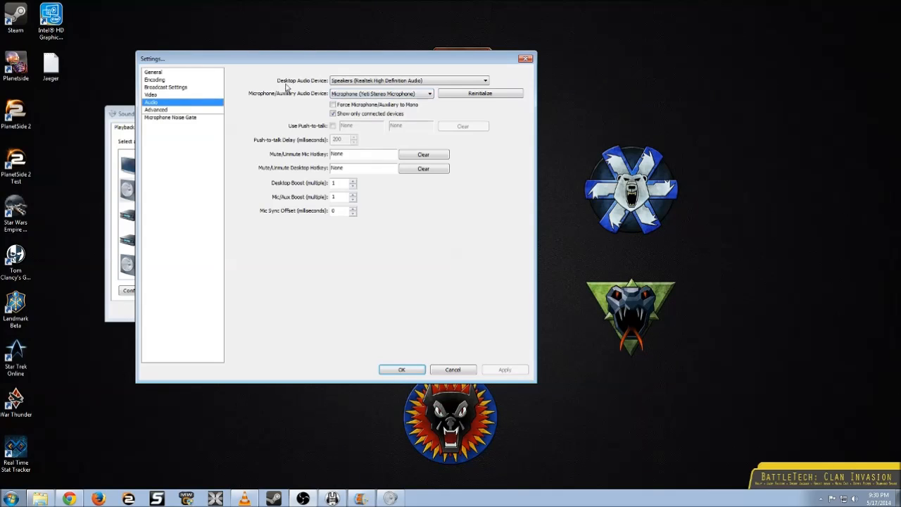
click(483, 80)
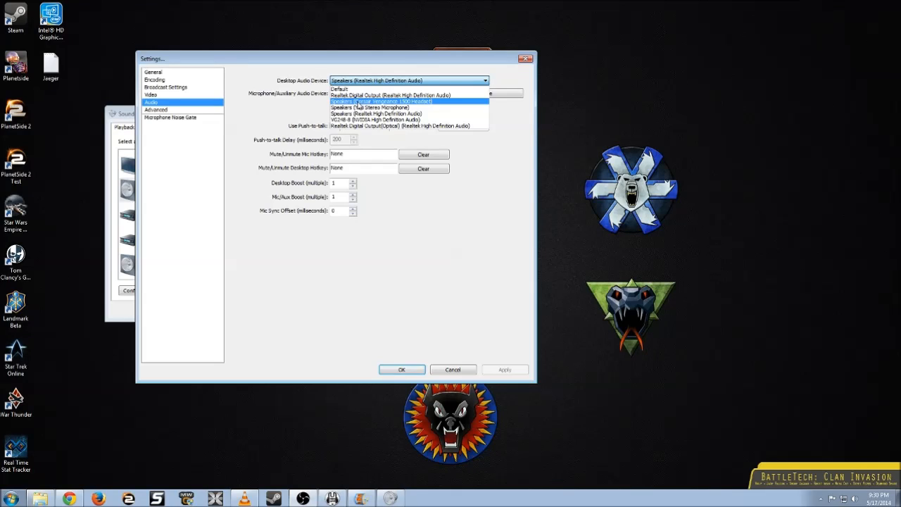
mouse_move(376, 113)
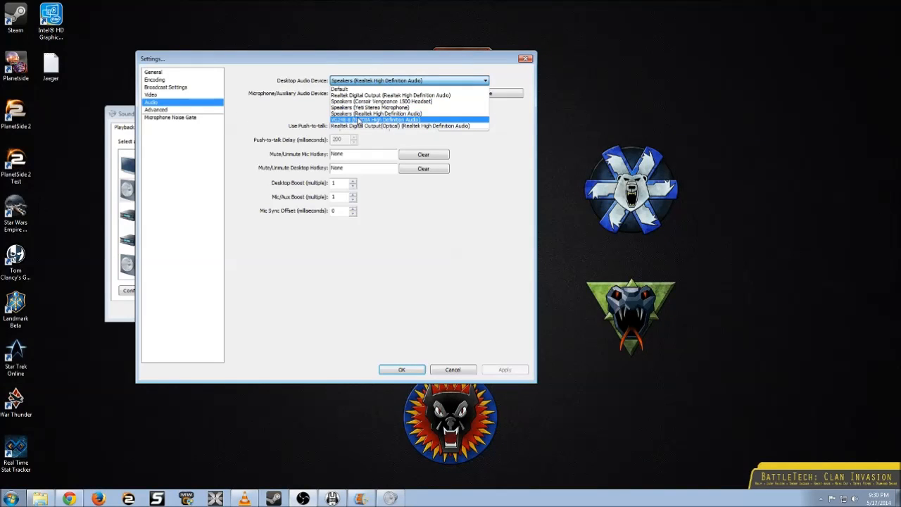
click(376, 119)
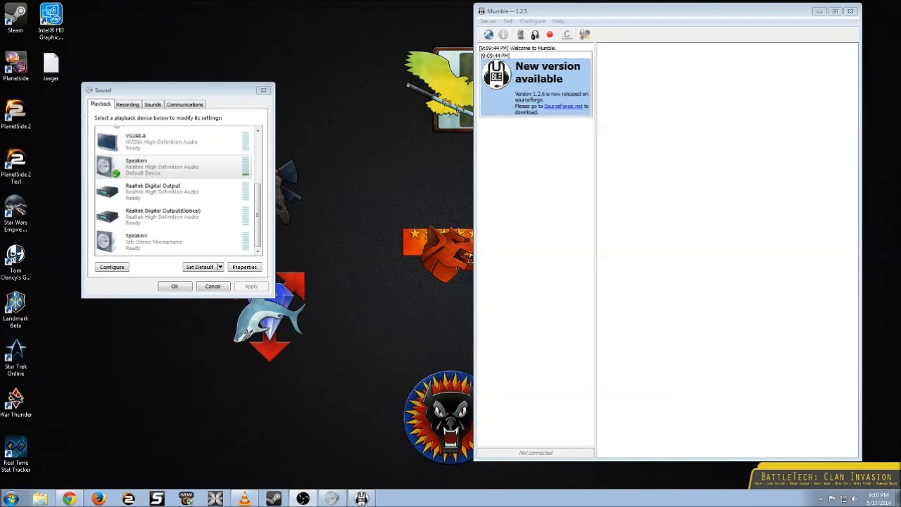
Step: Check Mumble's input microphone and keep output on Speakers (Corsair Vengeance 1500 Headset)
click(533, 21)
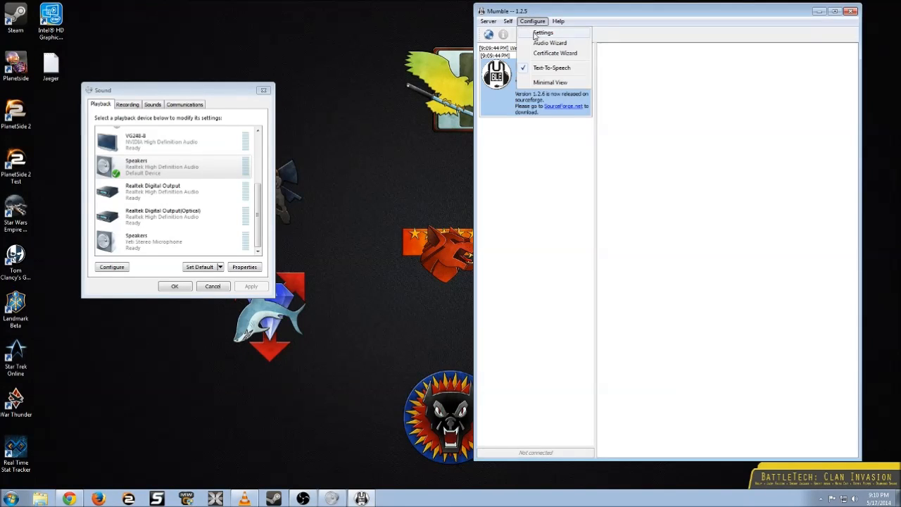
click(542, 32)
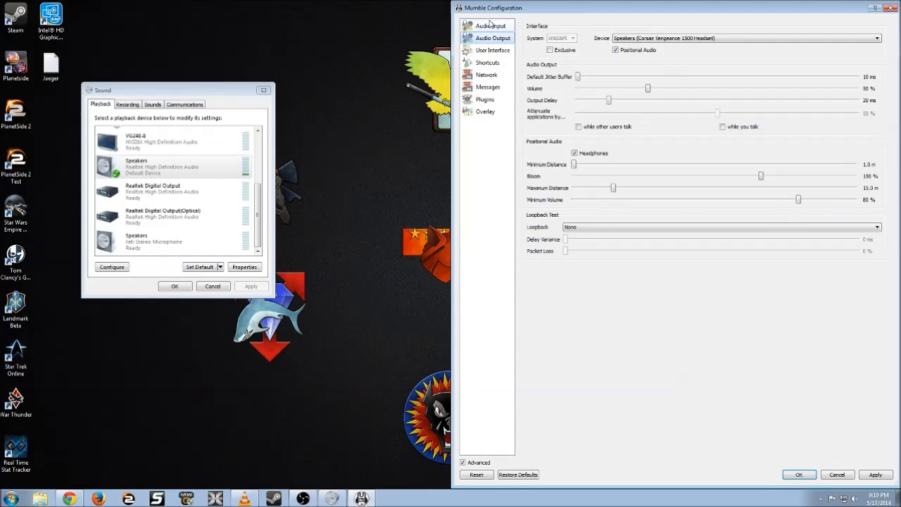
click(491, 26)
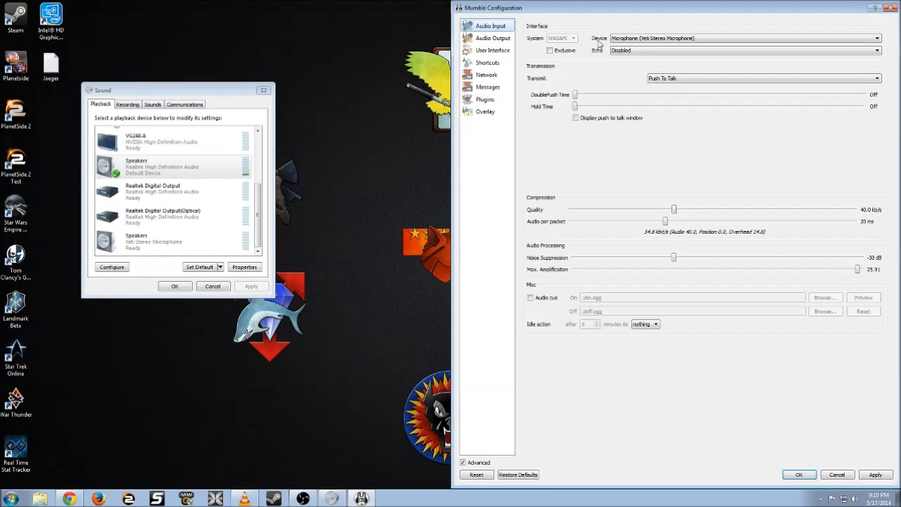
click(493, 37)
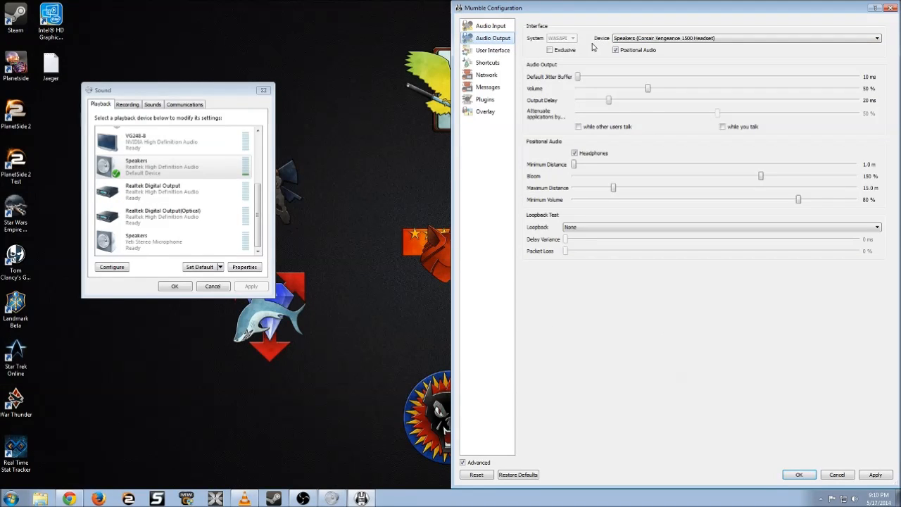
click(876, 38)
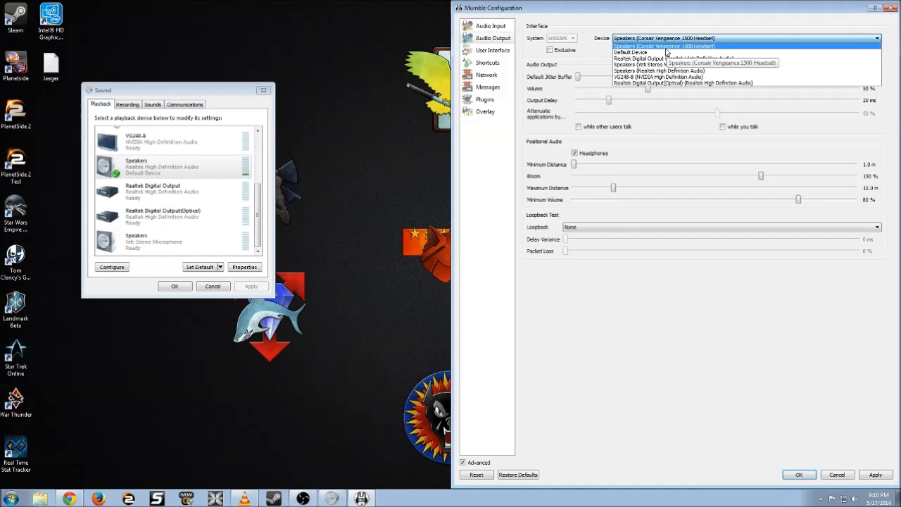
mouse_move(704, 58)
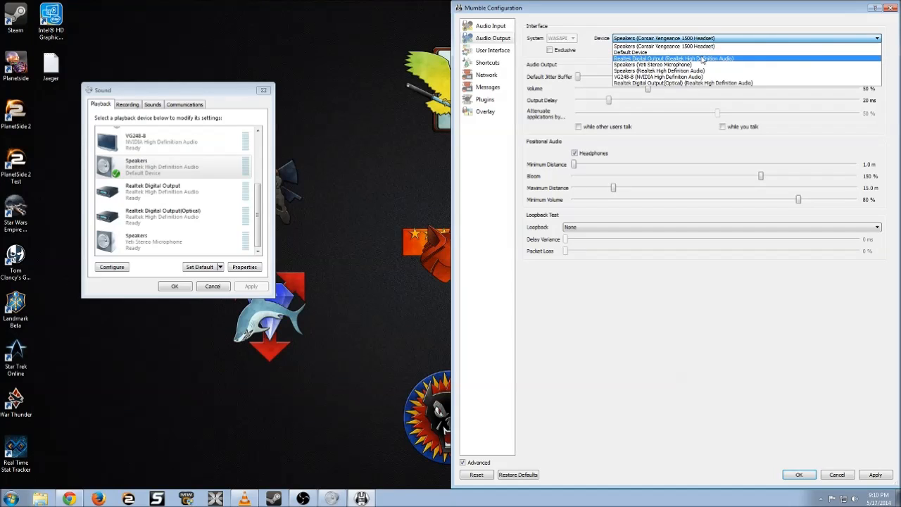
mouse_move(715, 83)
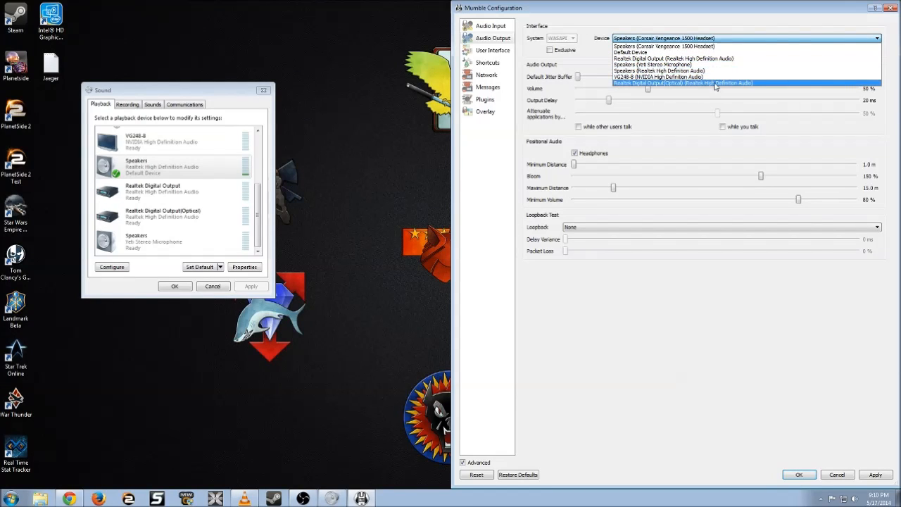
mouse_move(659, 70)
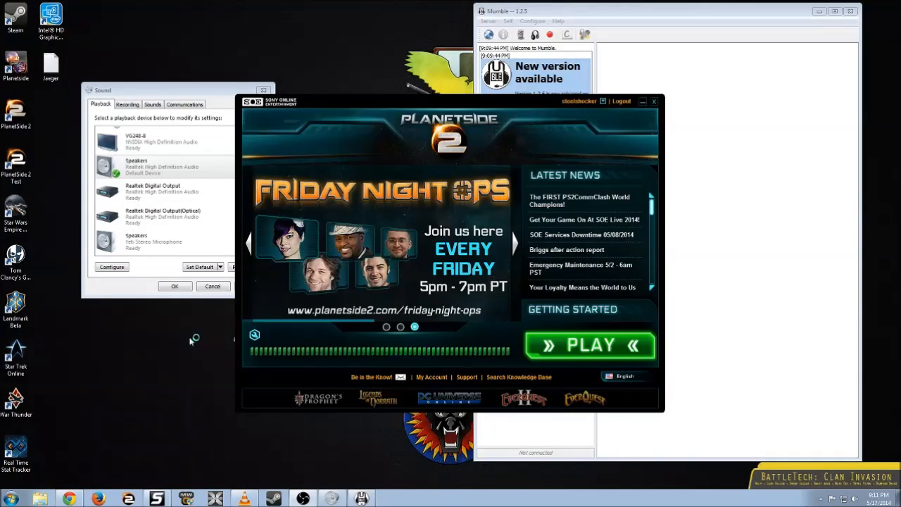
Step: Launch PlanetSide 2, enter with a character, and deploy at Broken Arch Road
click(590, 345)
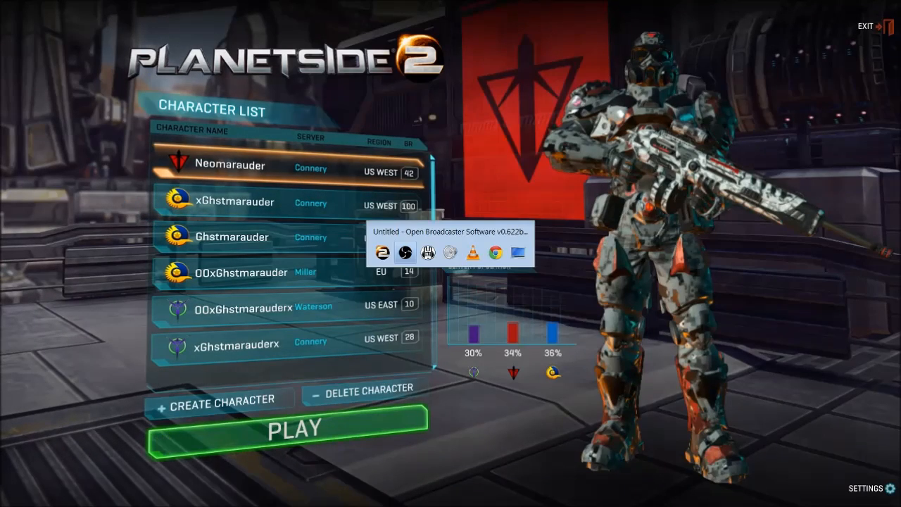
click(285, 428)
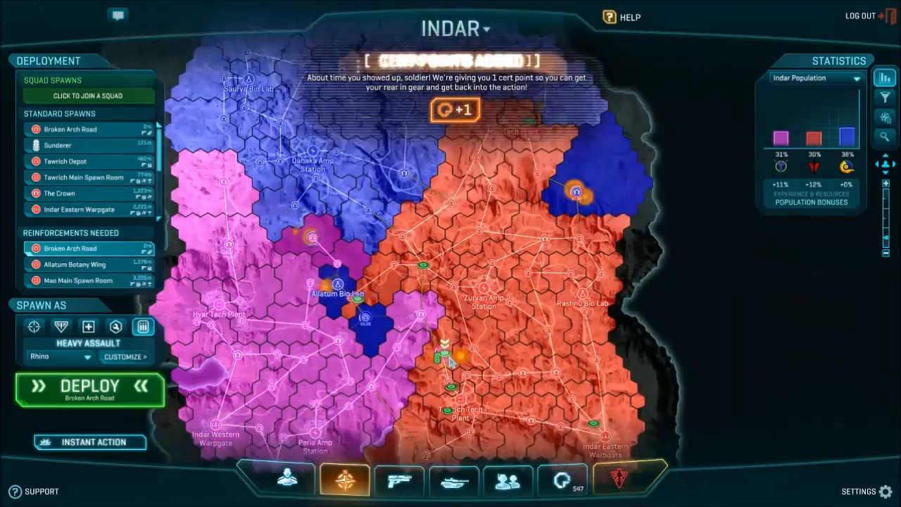
click(89, 386)
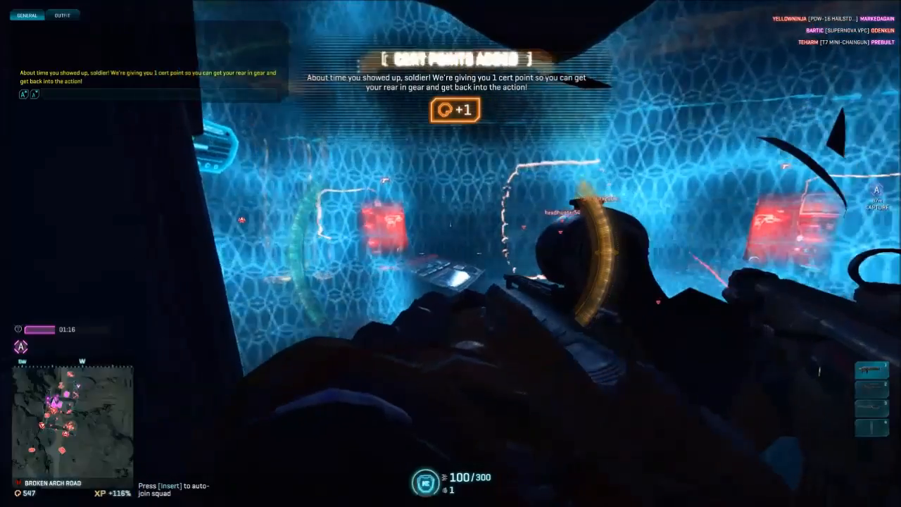
click(873, 491)
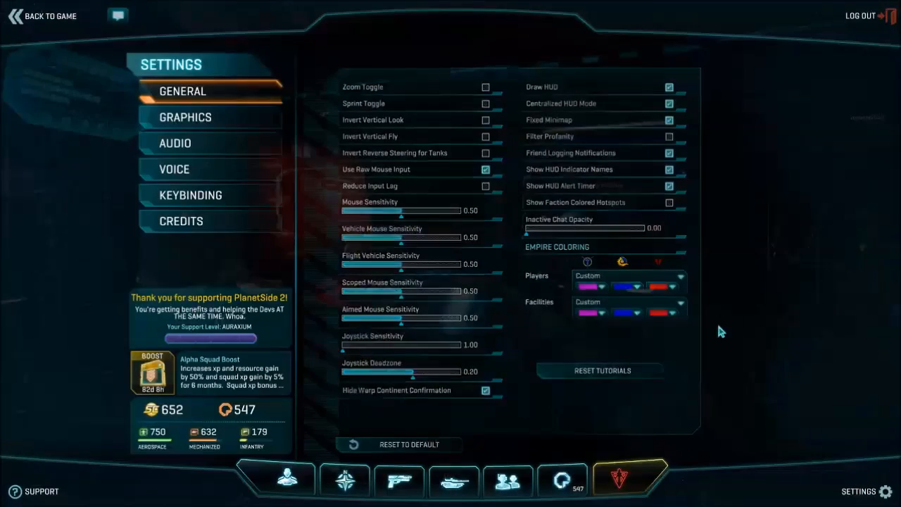
click(175, 143)
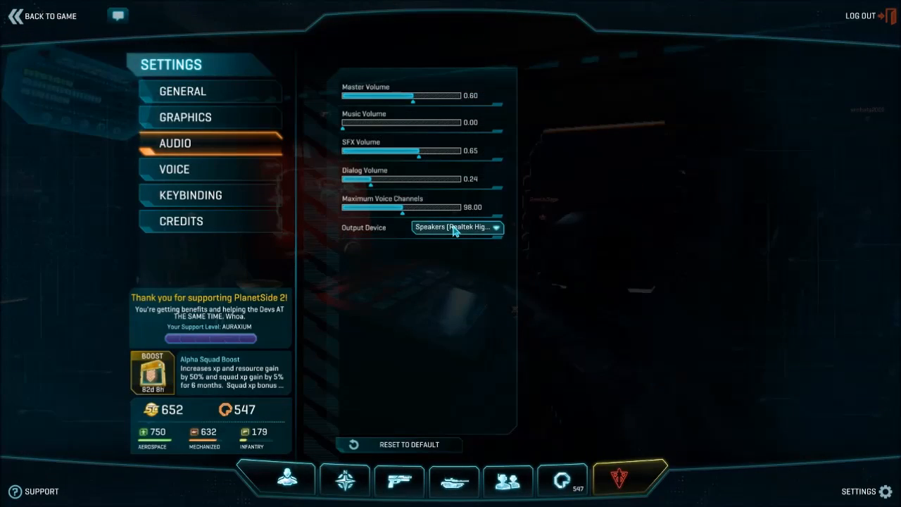
click(457, 227)
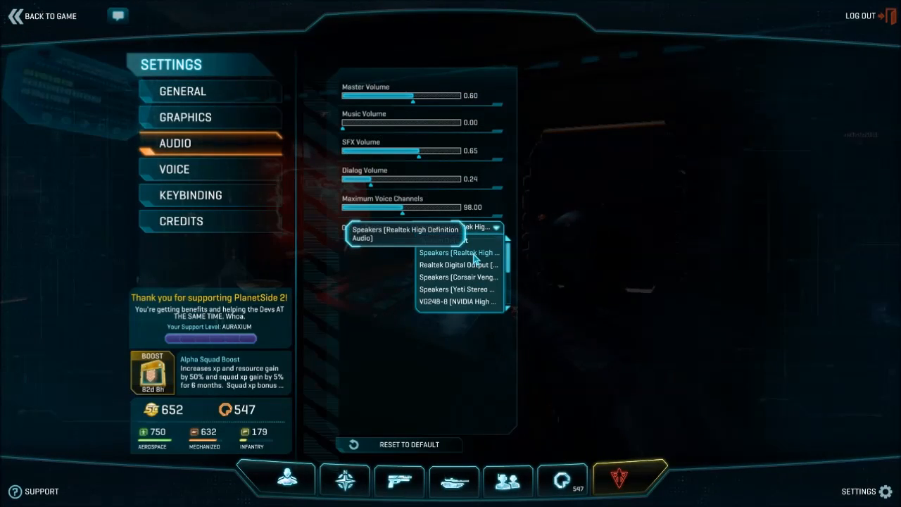
click(175, 169)
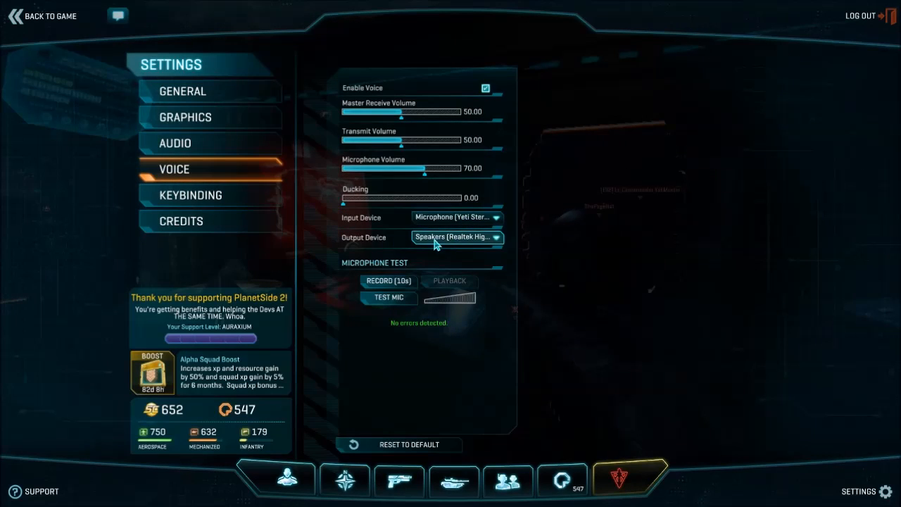
mouse_move(384, 243)
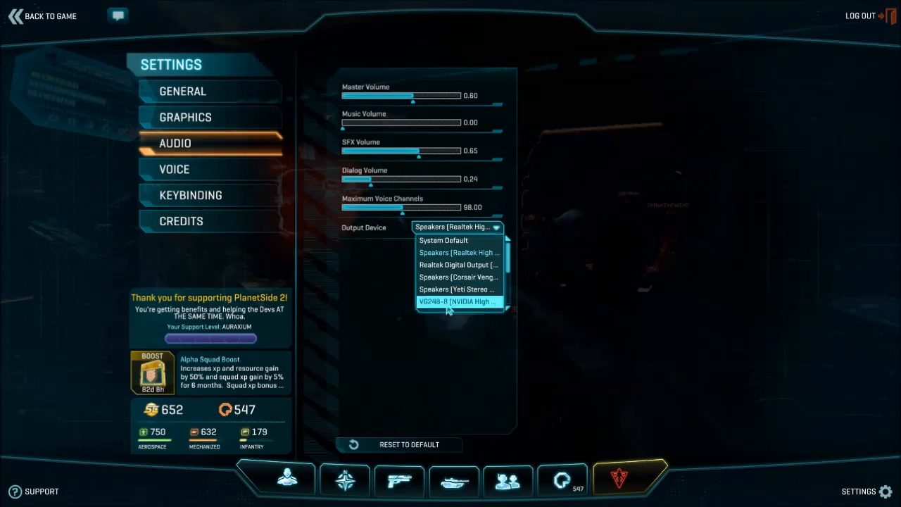
click(458, 277)
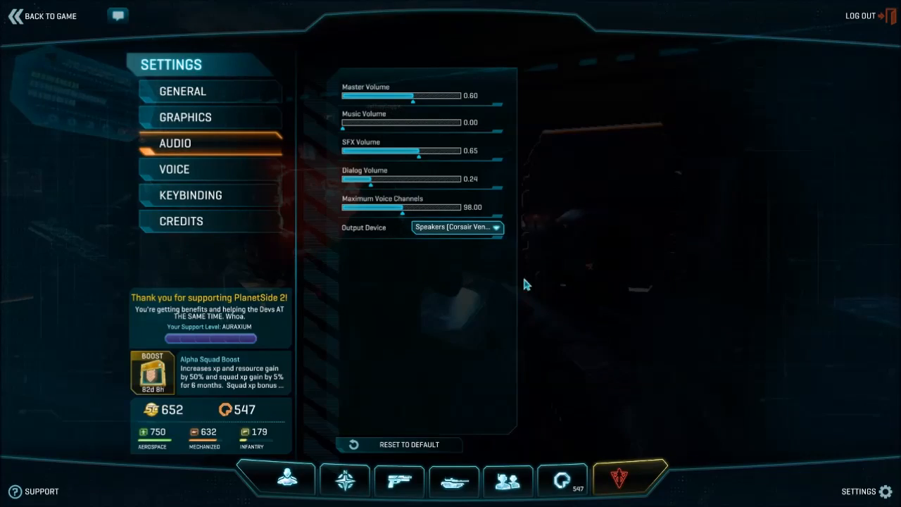
click(45, 17)
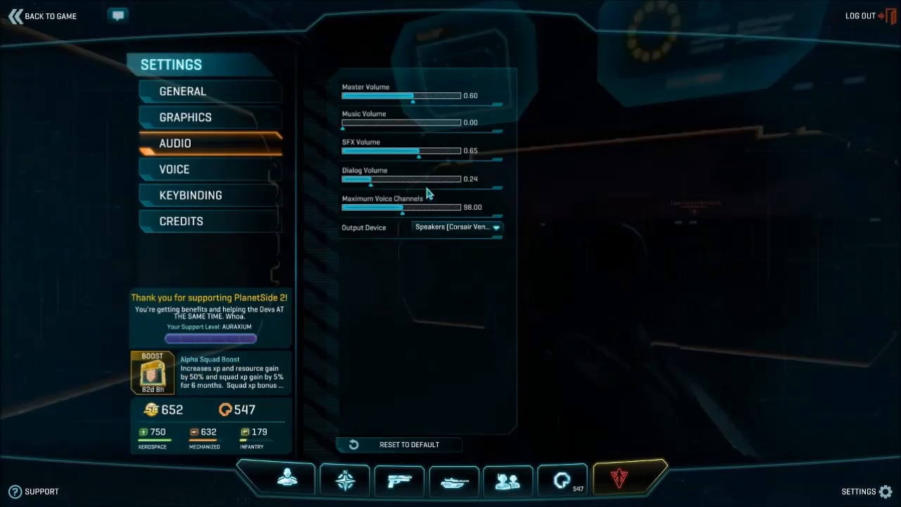
click(455, 227)
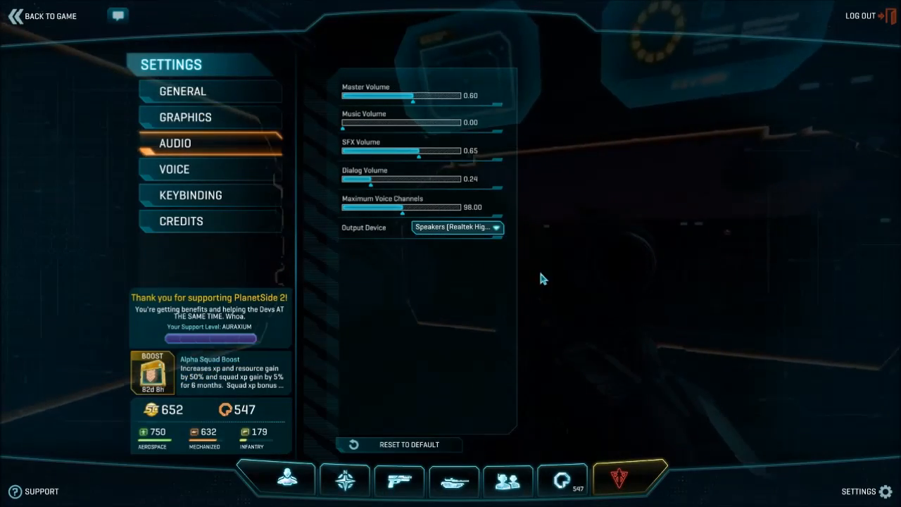
click(47, 16)
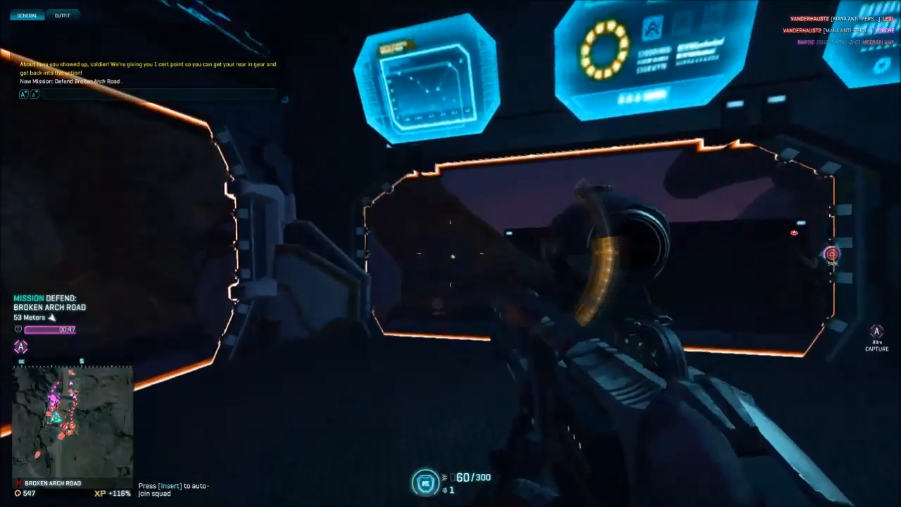